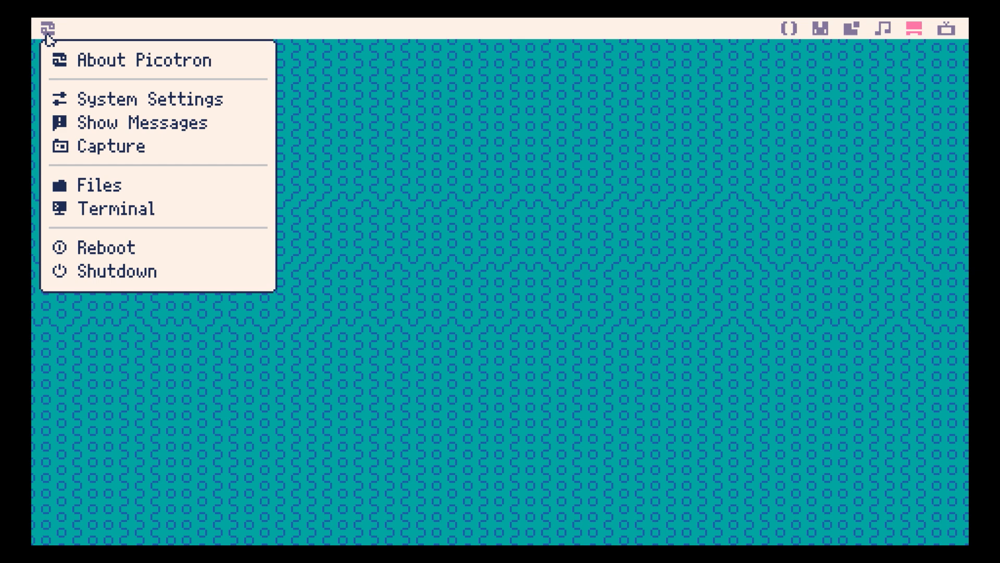
- Open a Terminal, list the root folder with dir, and begin typing load invader
left_click(116, 209)
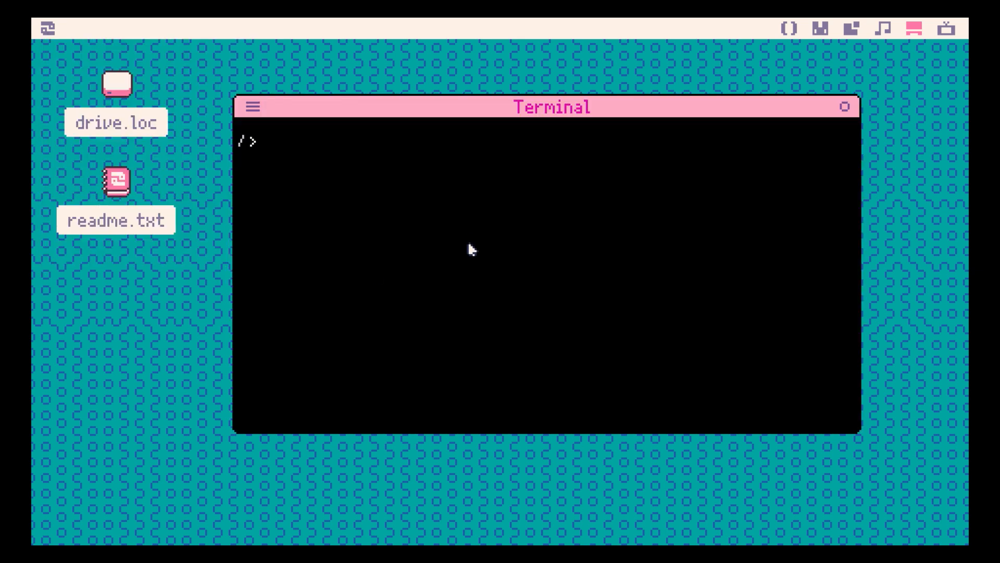
mouse_move(467, 256)
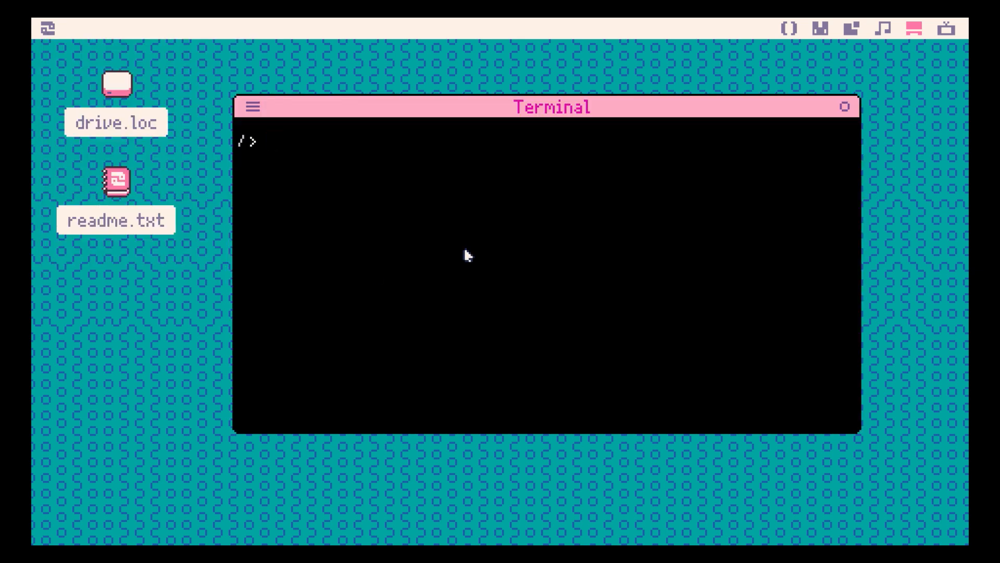
type("dir")
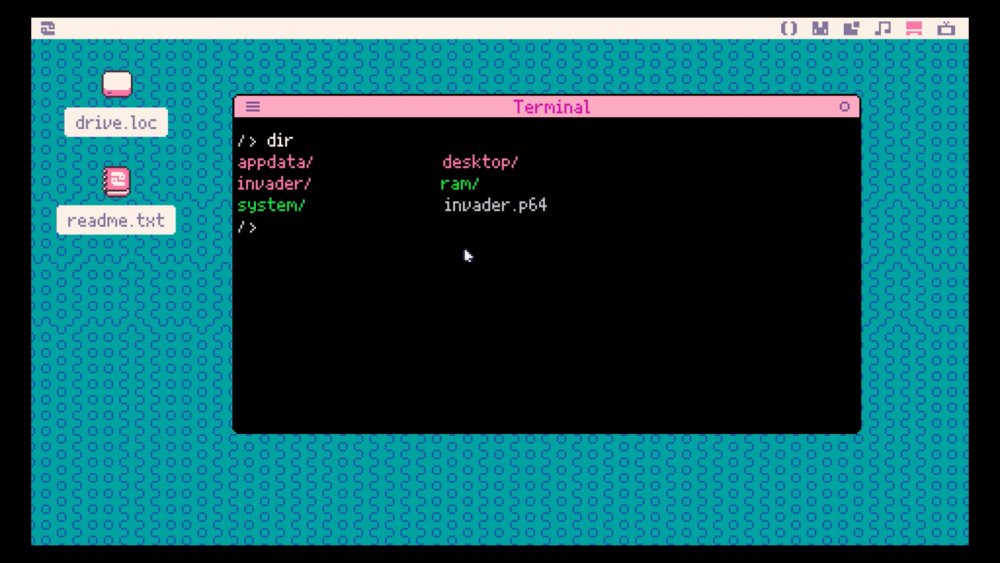
type("load invader")
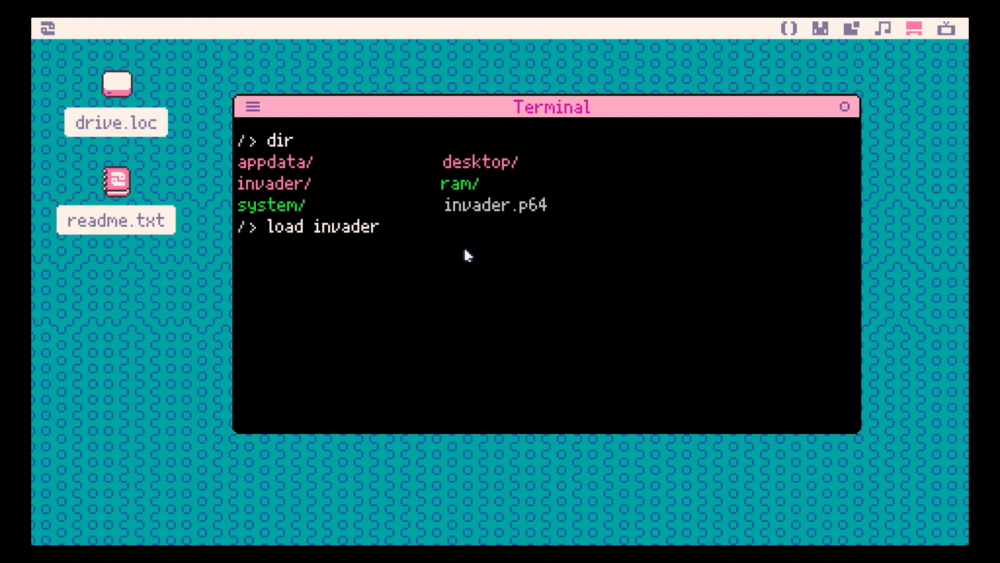
- Load invader.p64 and view its sprites, map and sound effects, stopping SFX playback
type(".p6")
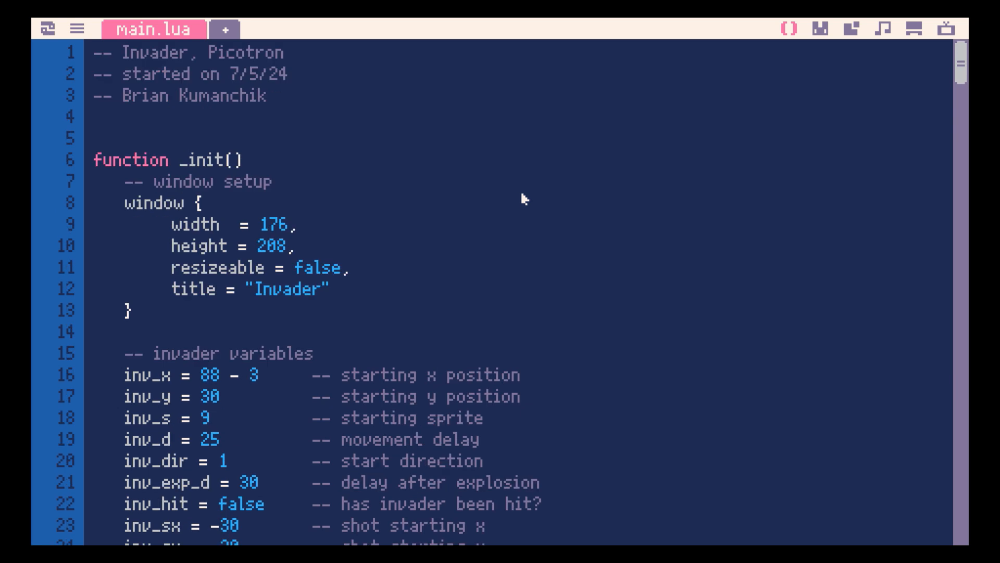
mouse_move(836, 35)
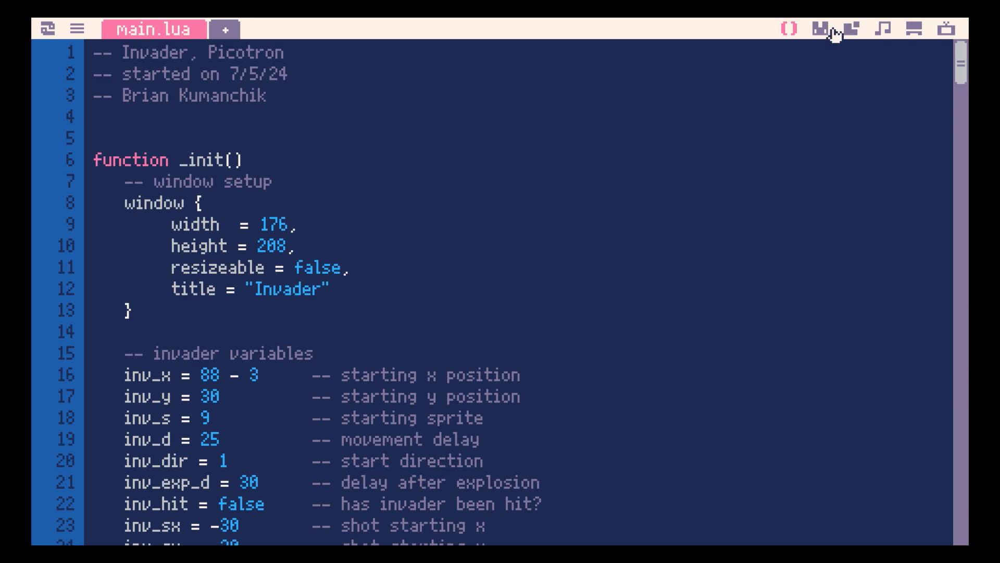
left_click(821, 30)
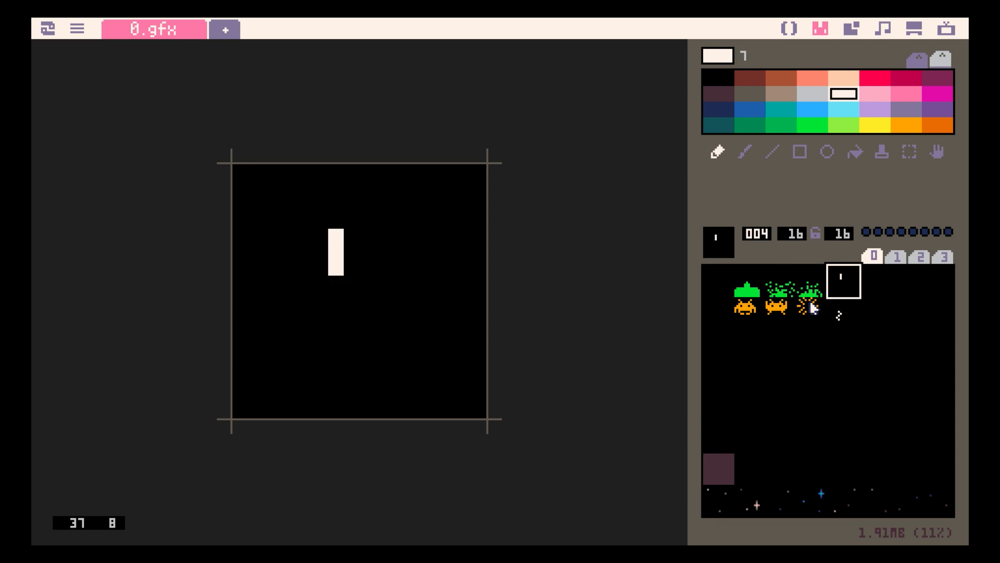
left_click(813, 316)
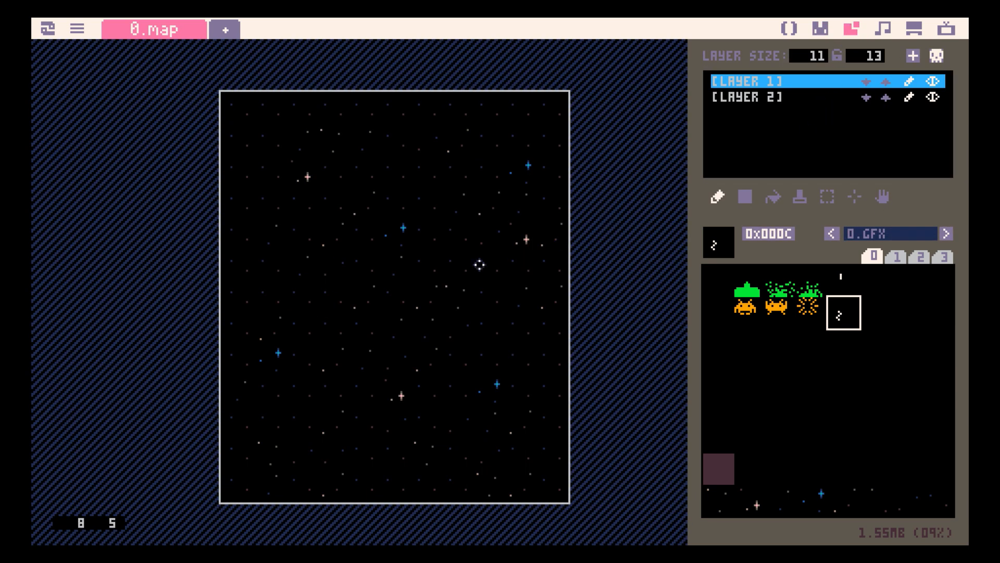
left_click(844, 500)
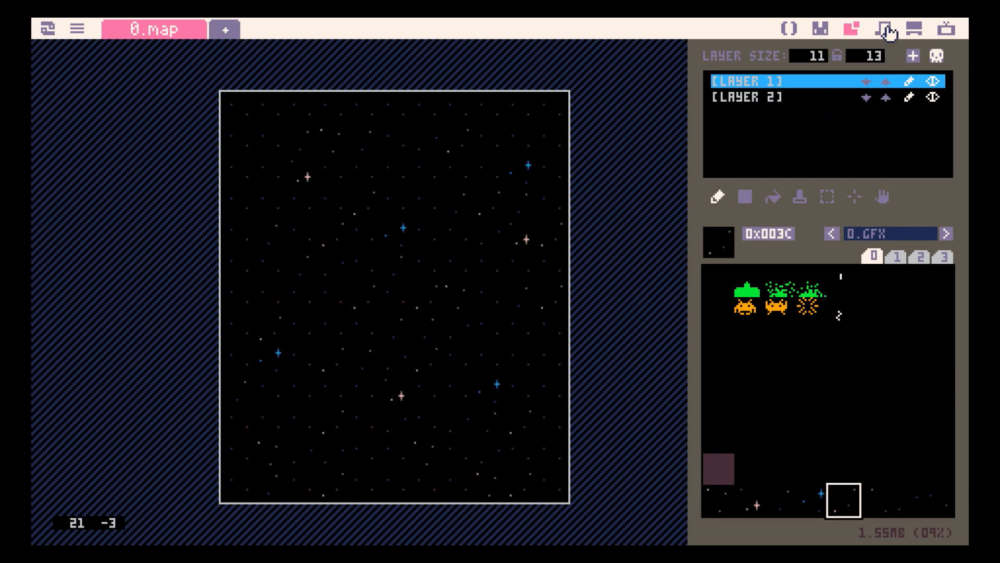
left_click(884, 29)
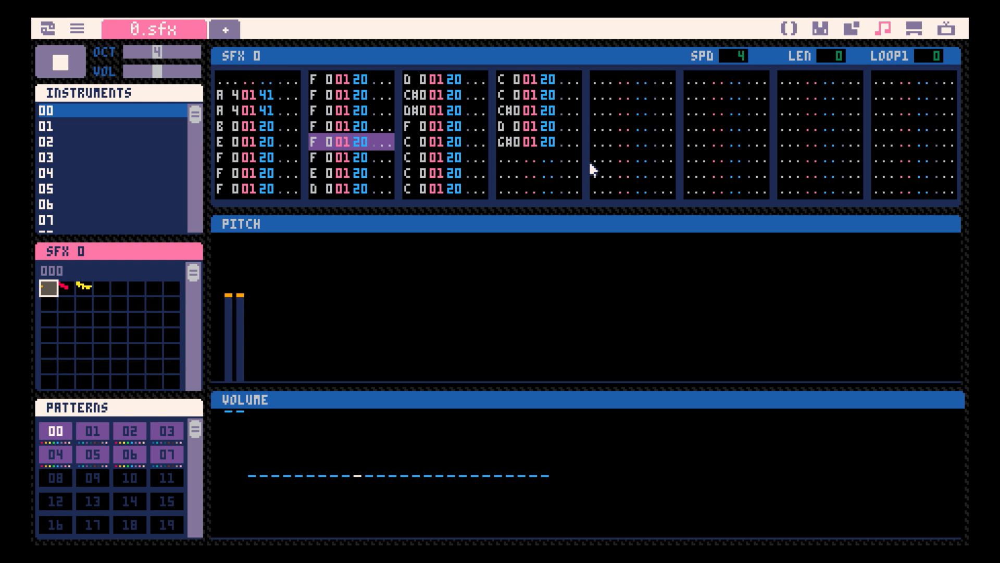
left_click(68, 61)
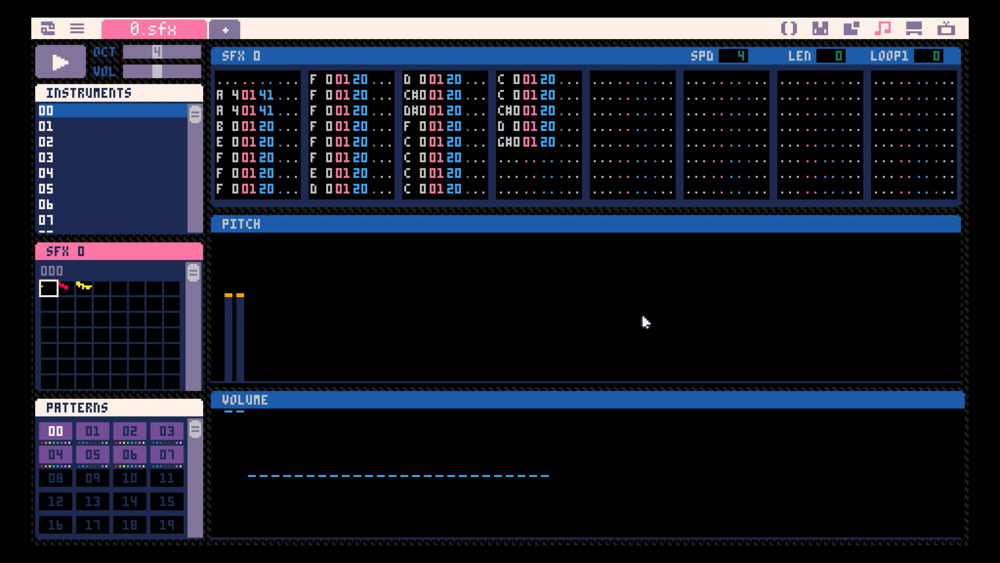
mouse_move(655, 319)
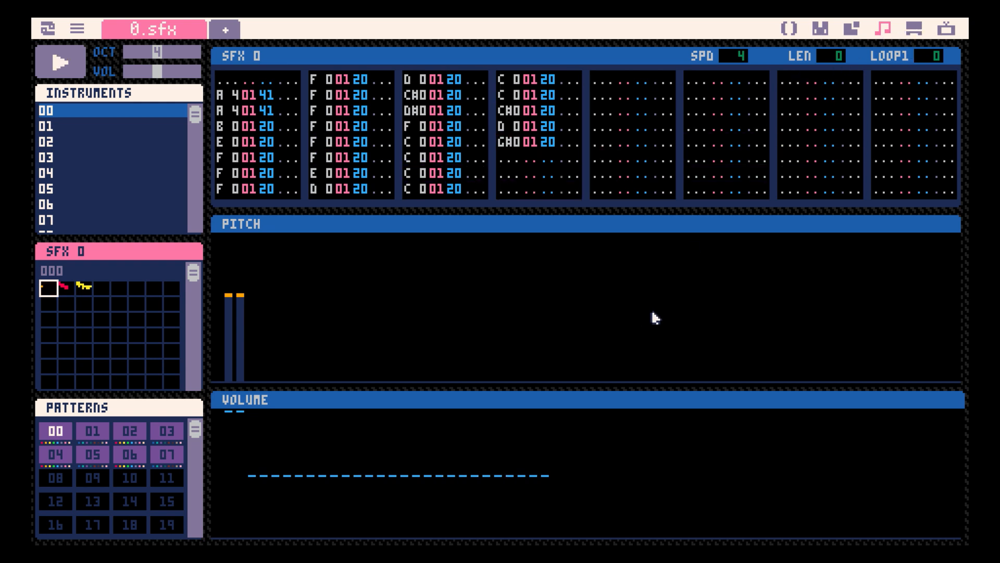
mouse_move(788, 92)
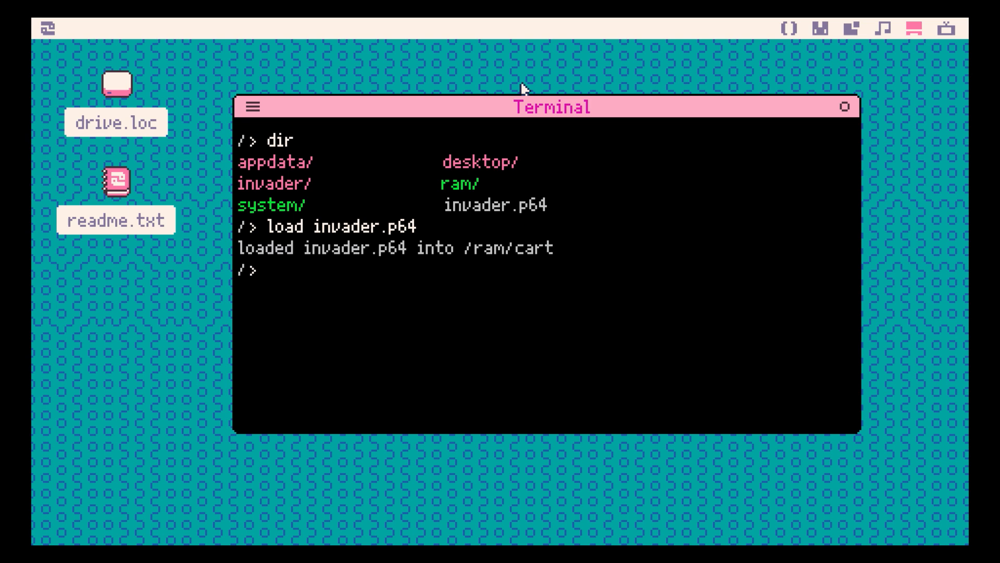
- In System Settings, try modern_monster, then set the patchwork wallpaper and candy theme
left_click(46, 29)
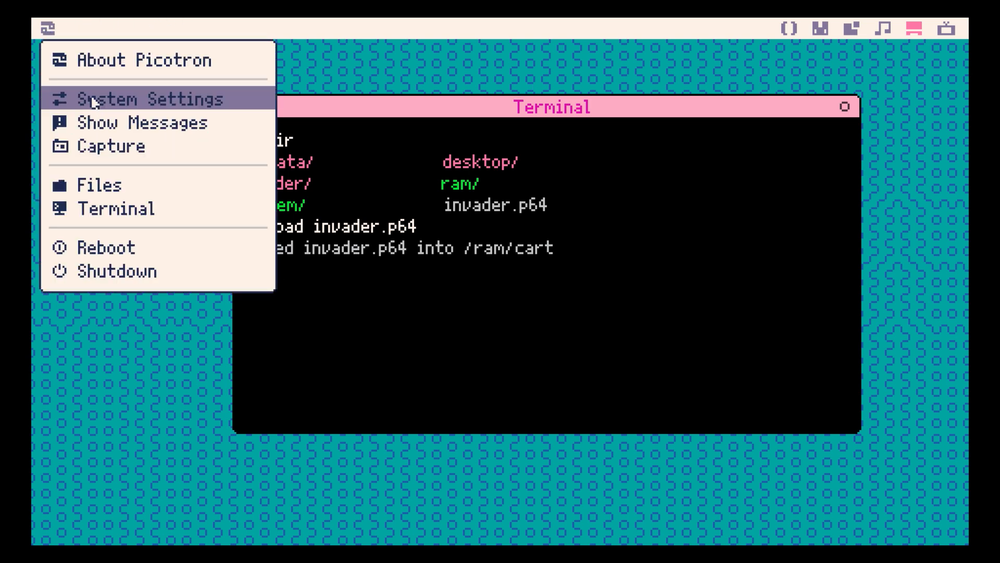
left_click(150, 100)
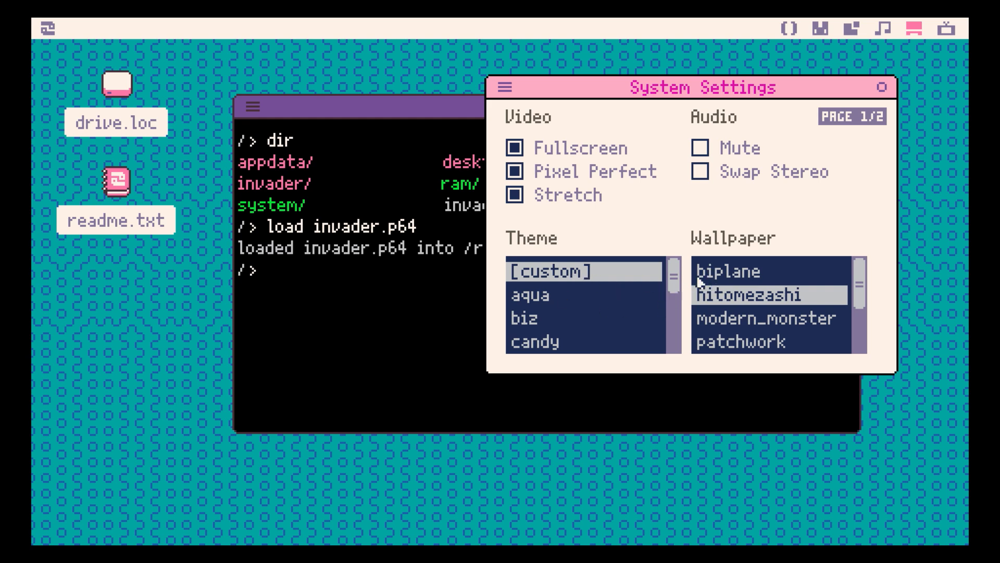
left_click(768, 318)
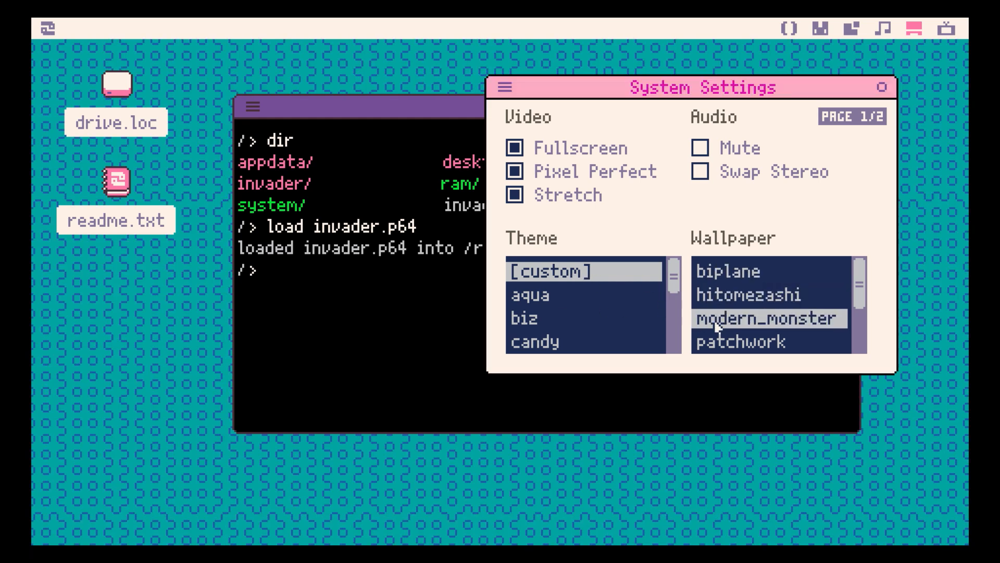
left_click(765, 342)
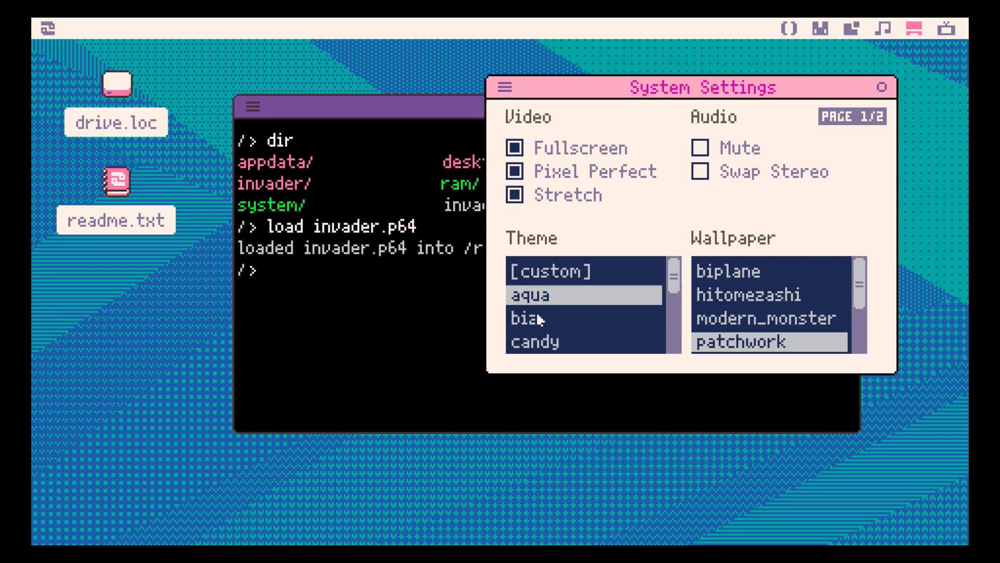
left_click(534, 341)
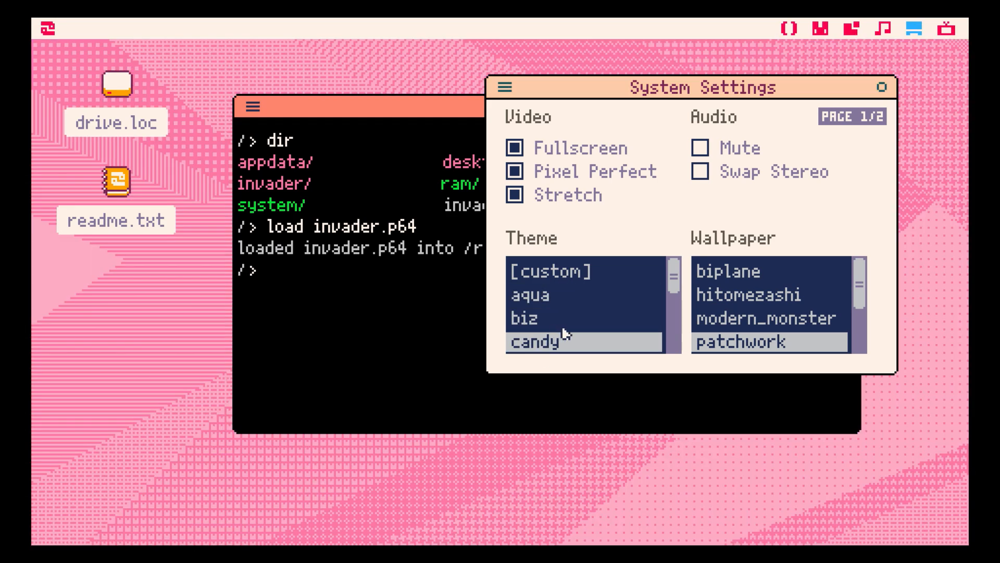
left_click(551, 271)
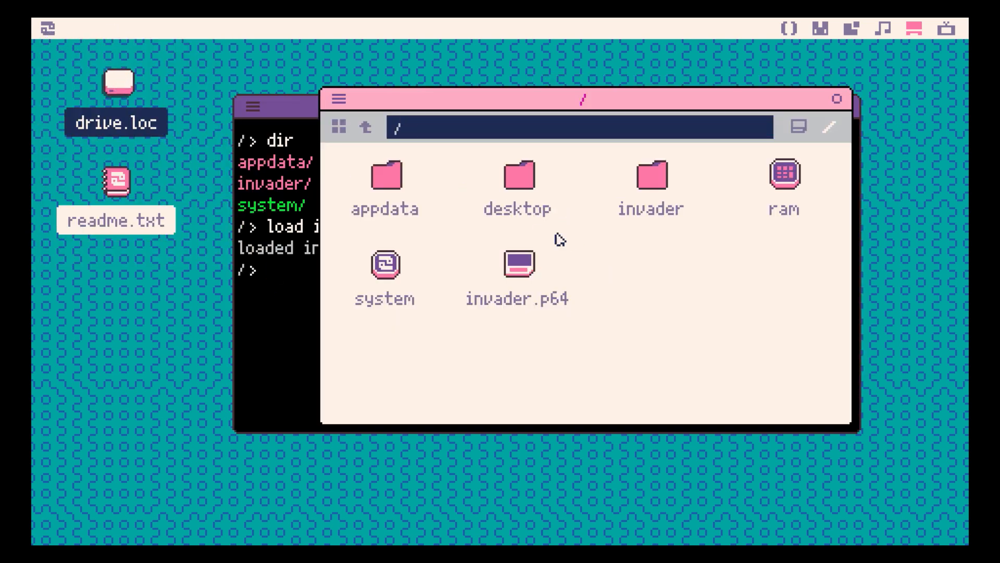
- Browse into /system/demos, run the proggy demo, then go back up to /system
double_click(384, 264)
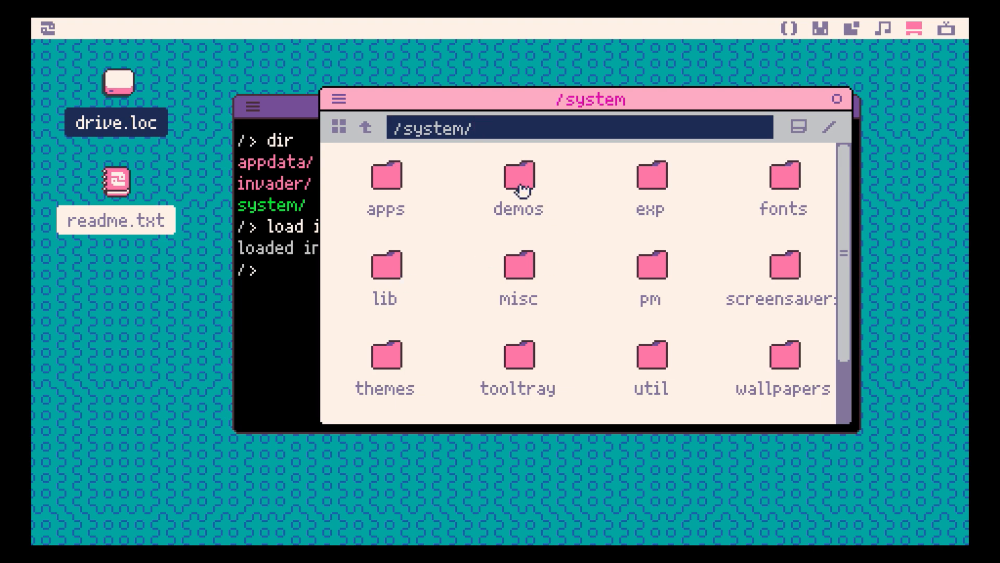
double_click(518, 179)
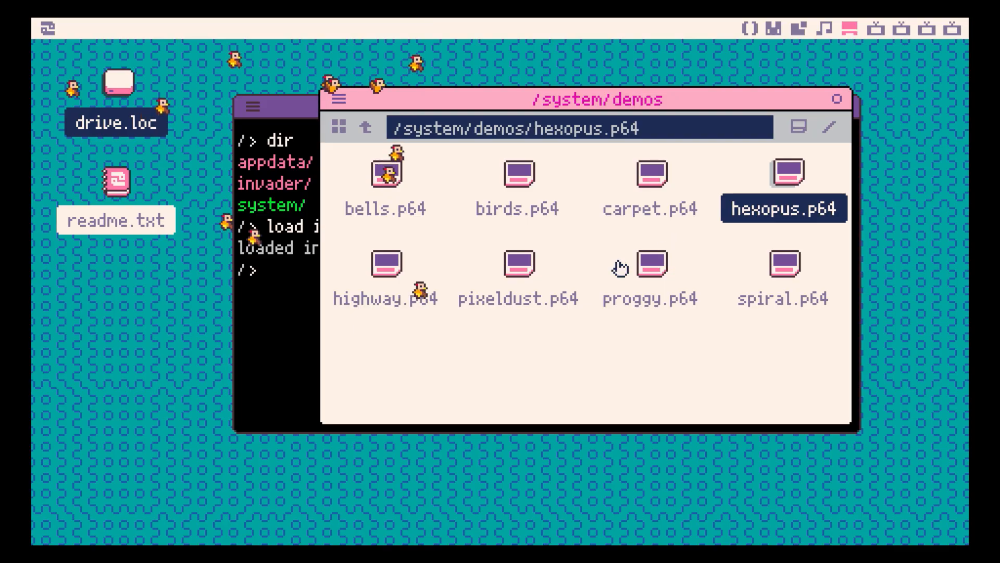
double_click(782, 173)
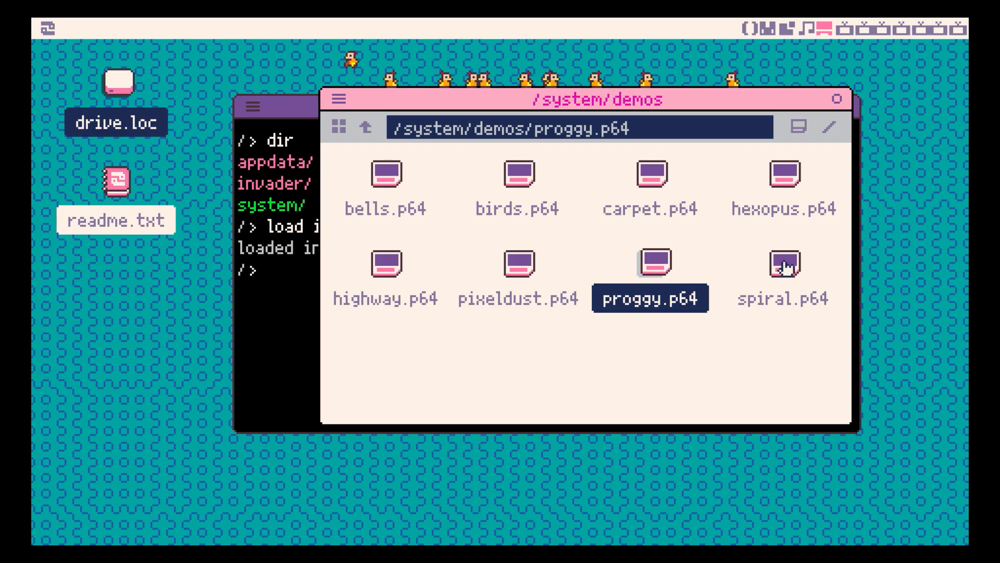
left_click(366, 126)
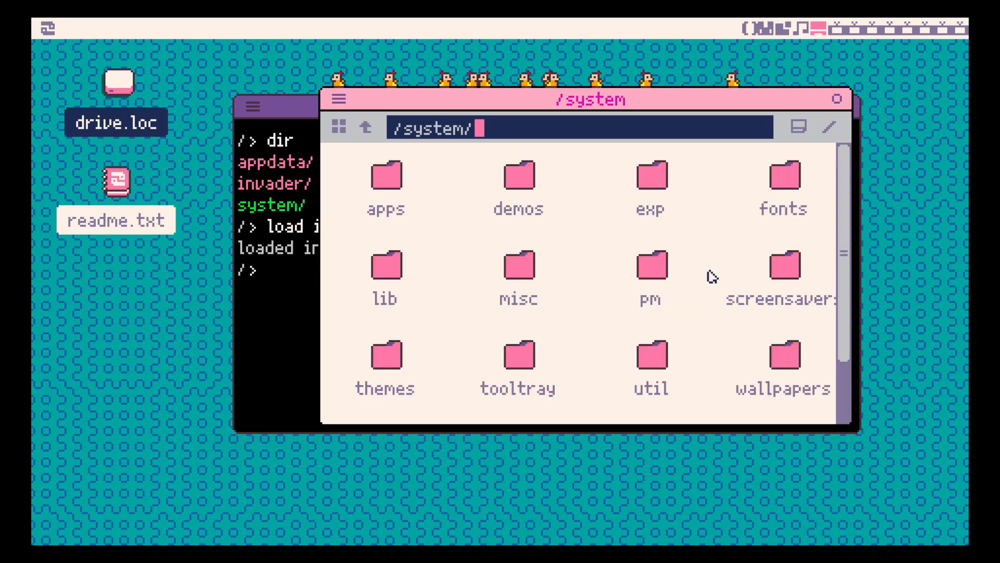
- Preview the breach, bunny, dizzy and swoosh screensavers, then close the file browser
double_click(781, 264)
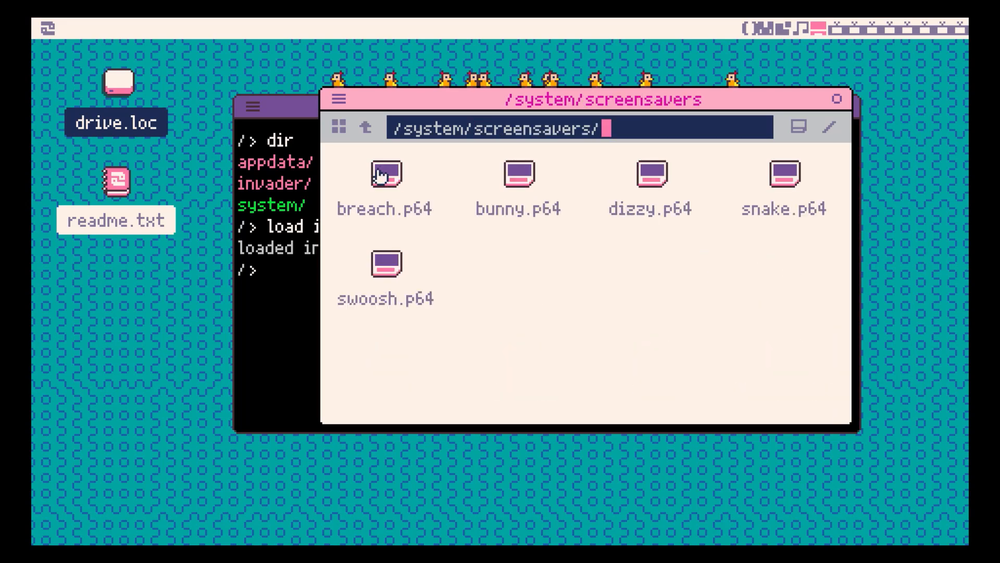
left_click(517, 174)
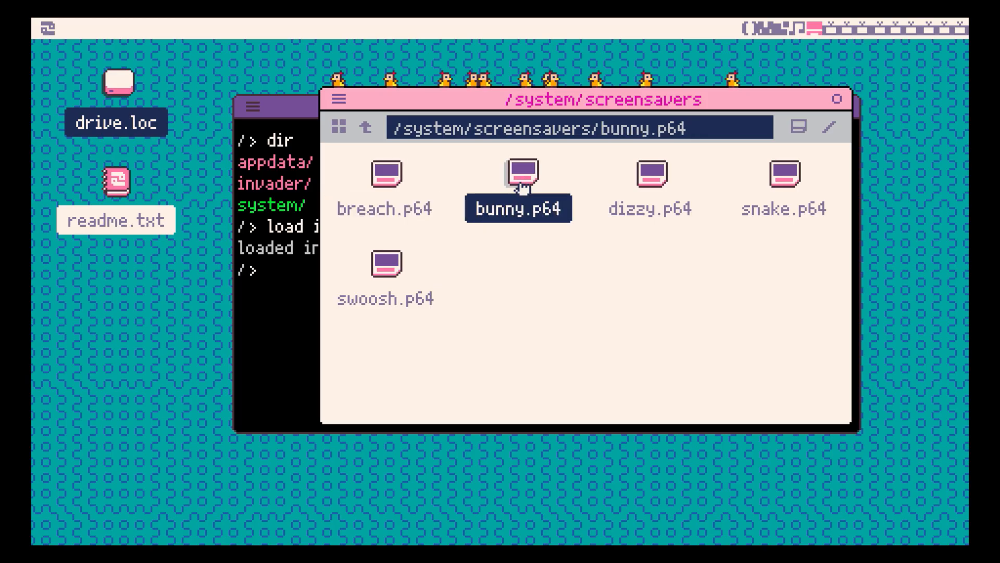
left_click(650, 173)
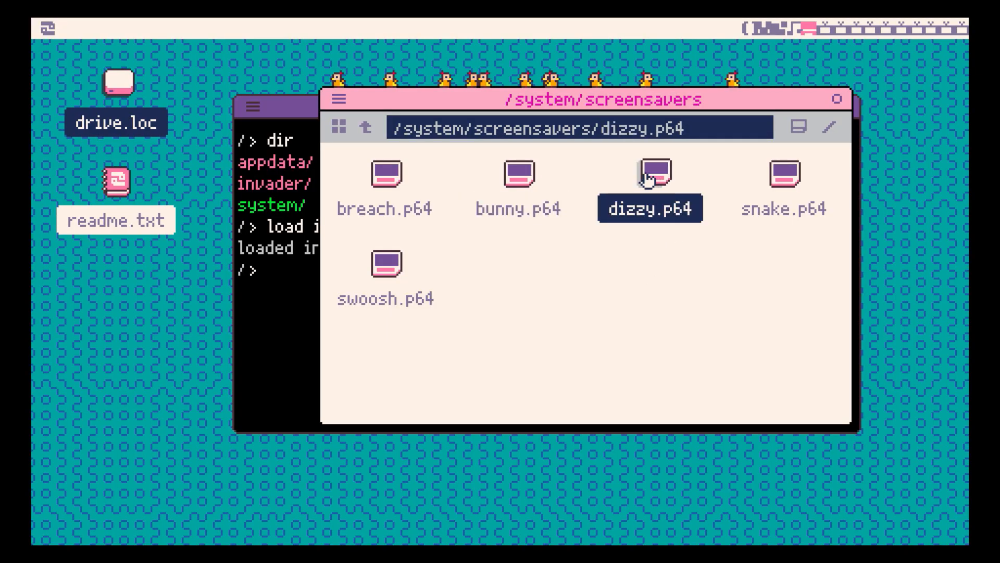
left_click(783, 174)
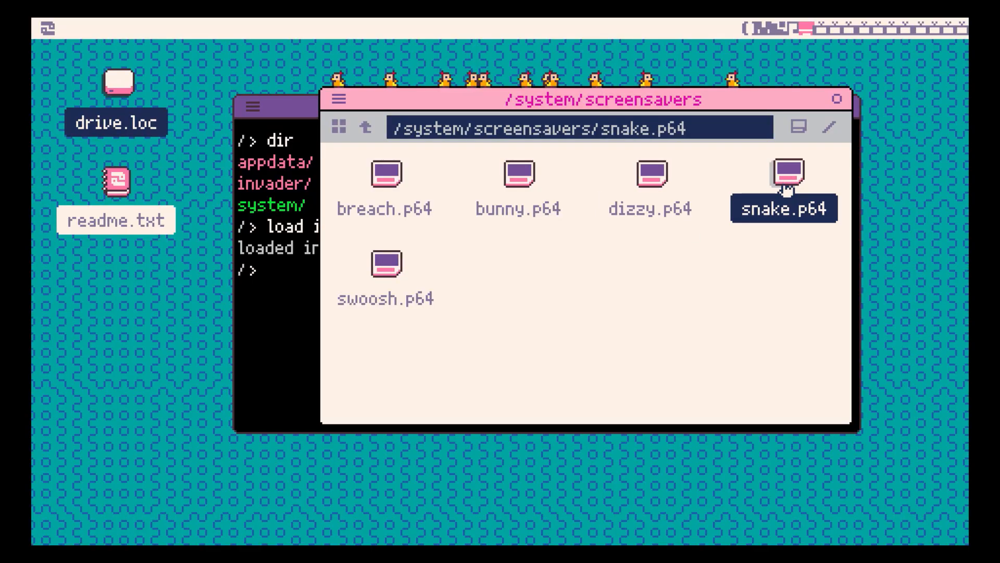
mouse_move(386, 264)
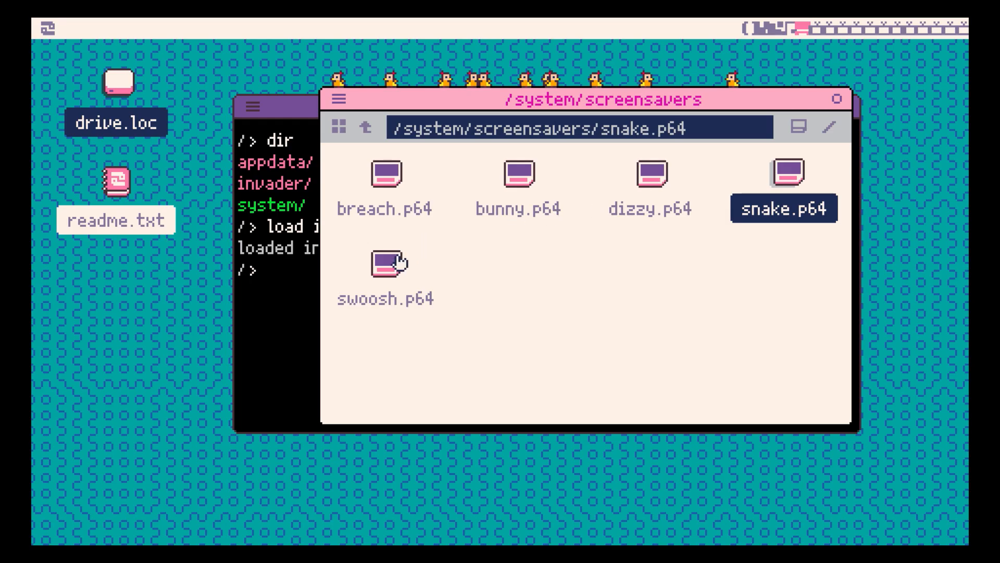
left_click(385, 262)
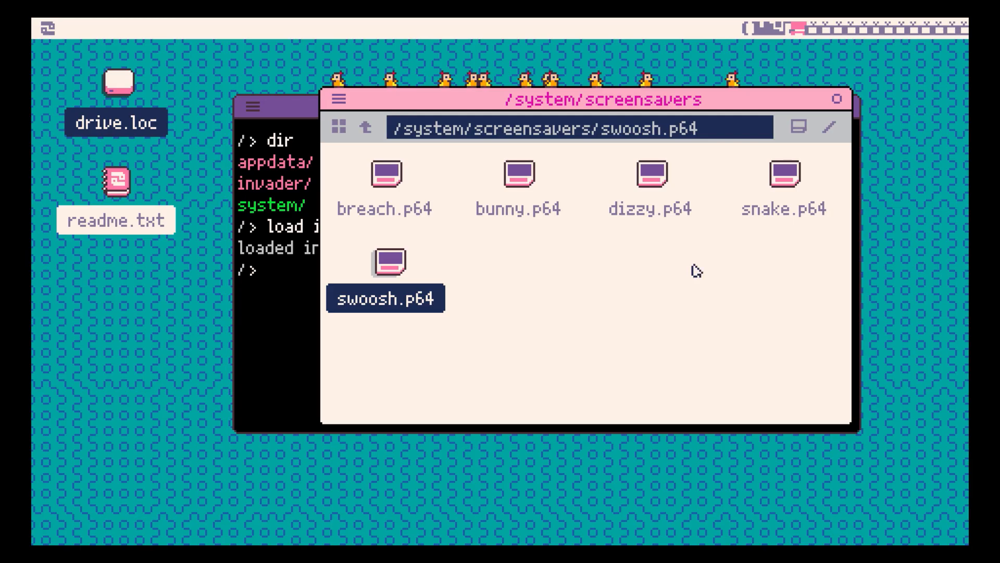
left_click(835, 100)
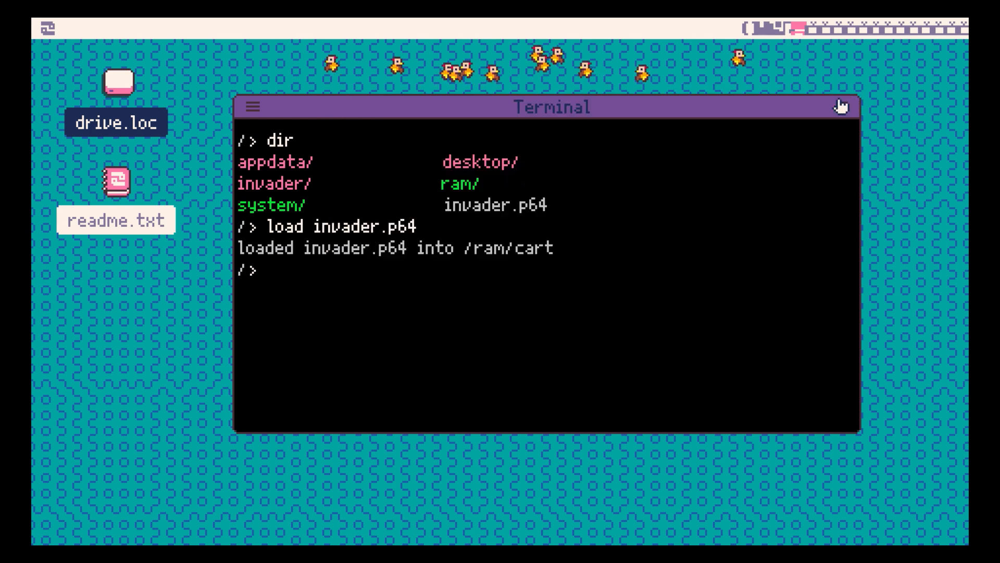